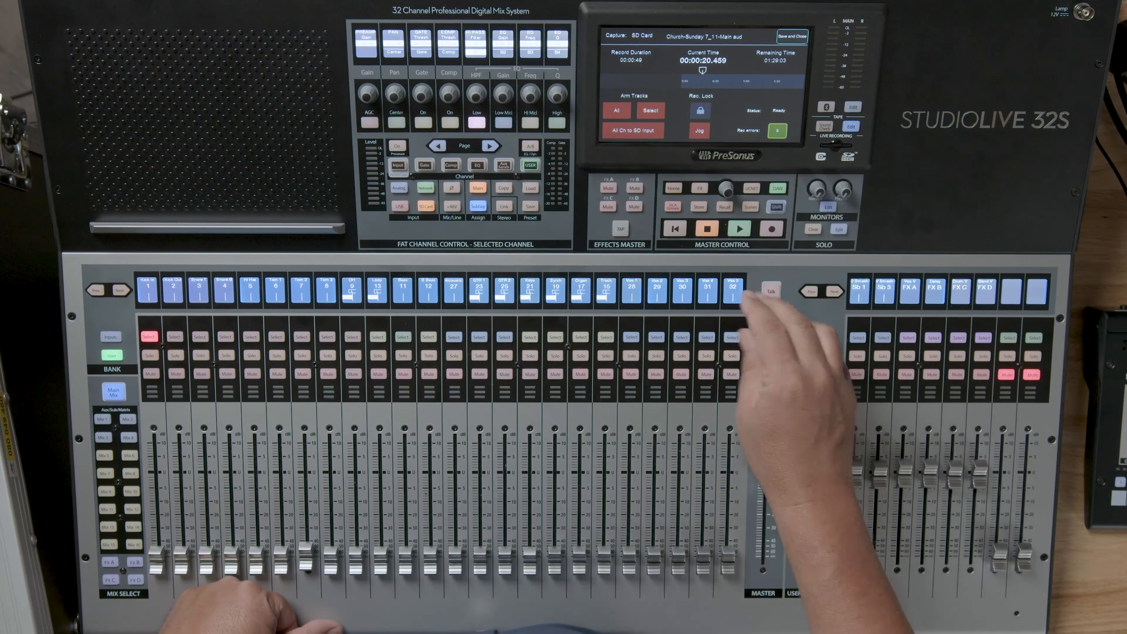
Step: Start playback of the recorded show from the SD card via the Master Control transport Play button
click(739, 228)
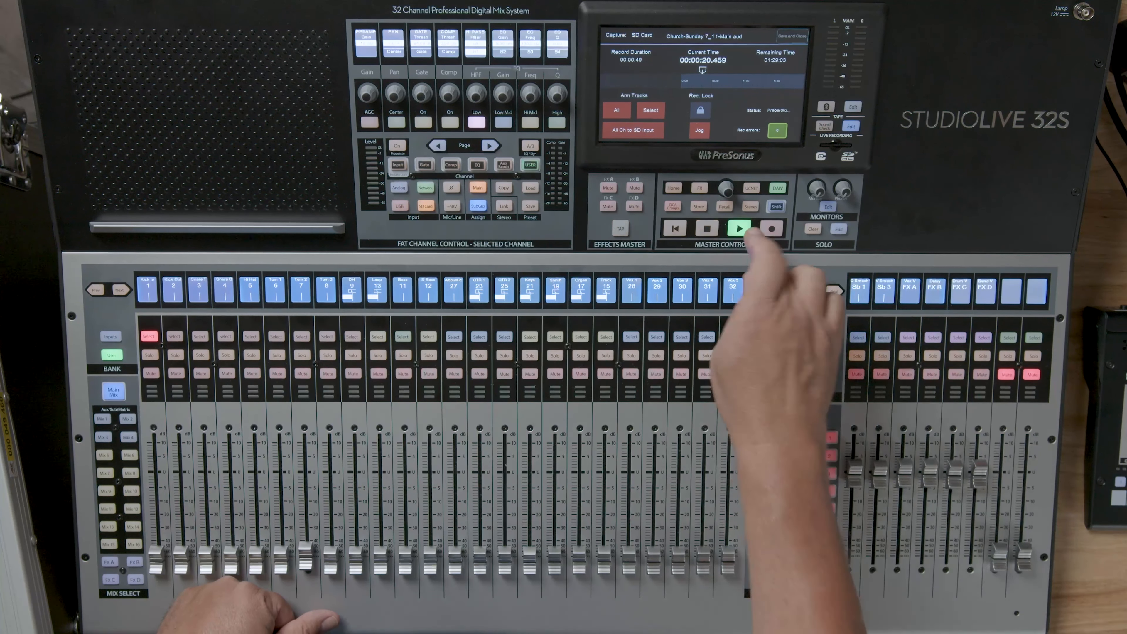
click(739, 228)
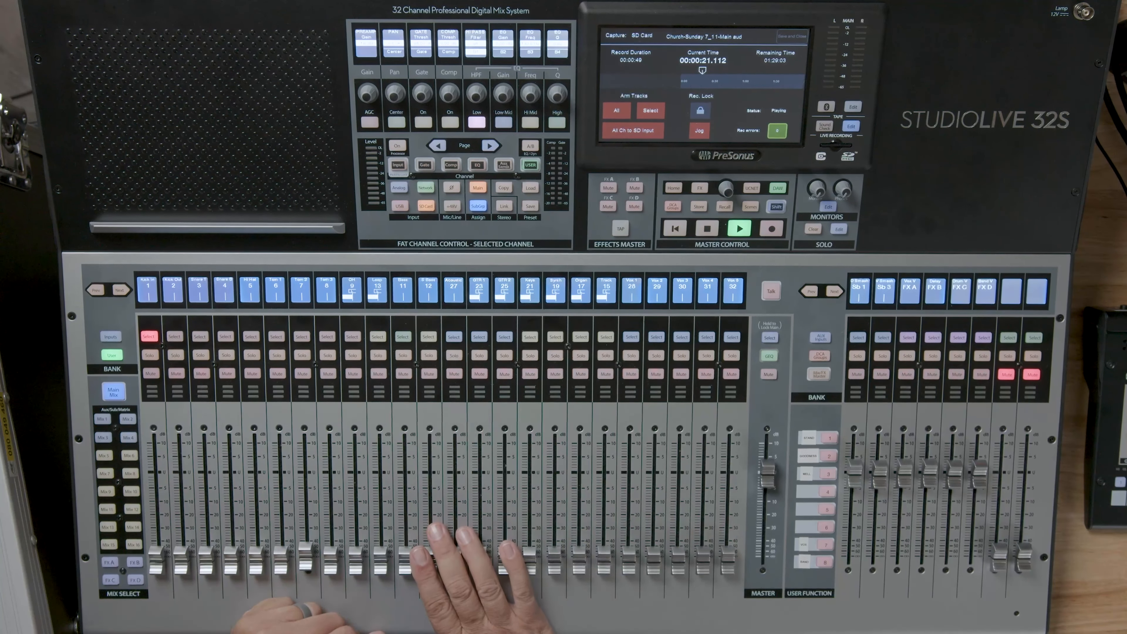